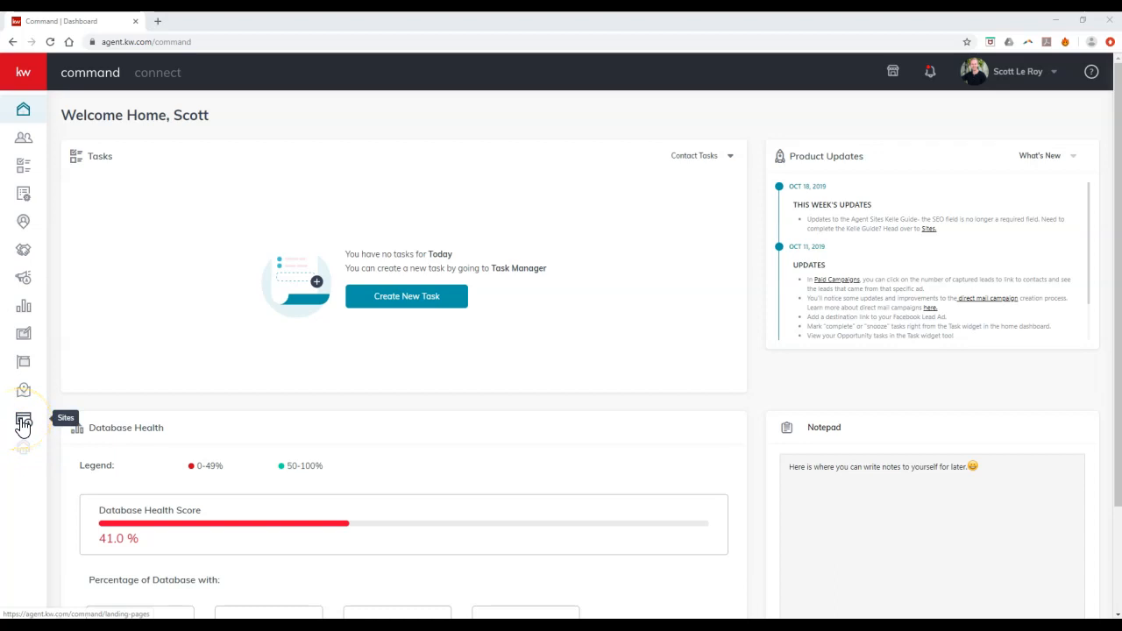
# Show the Agent Site Pages list in Sites with the configured site's preview link
pyautogui.click(23, 421)
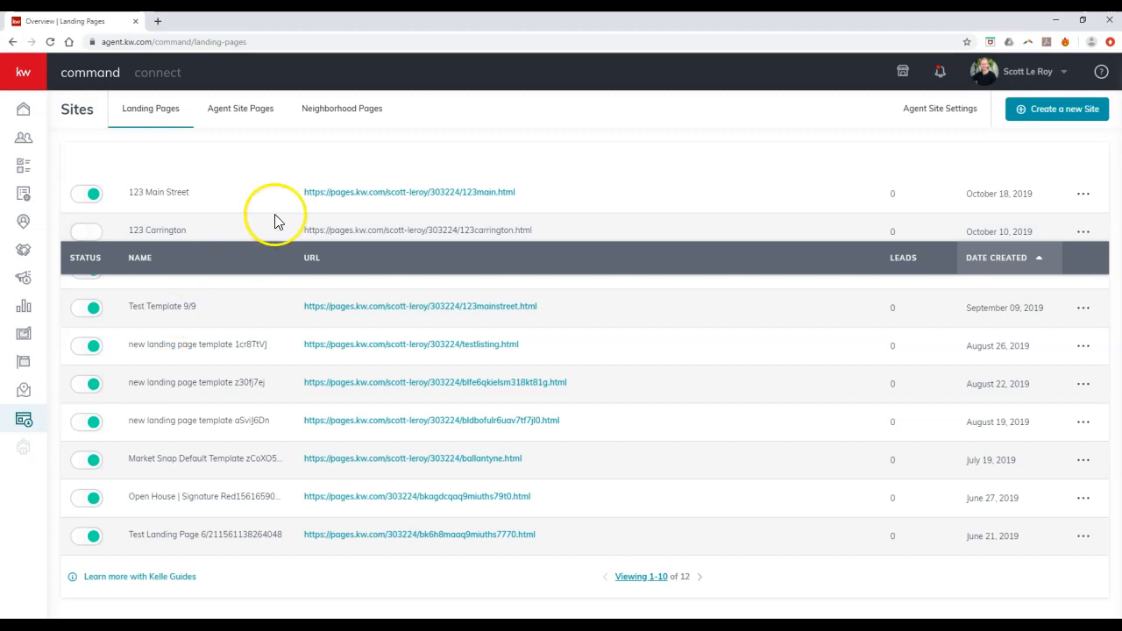
pyautogui.click(240, 109)
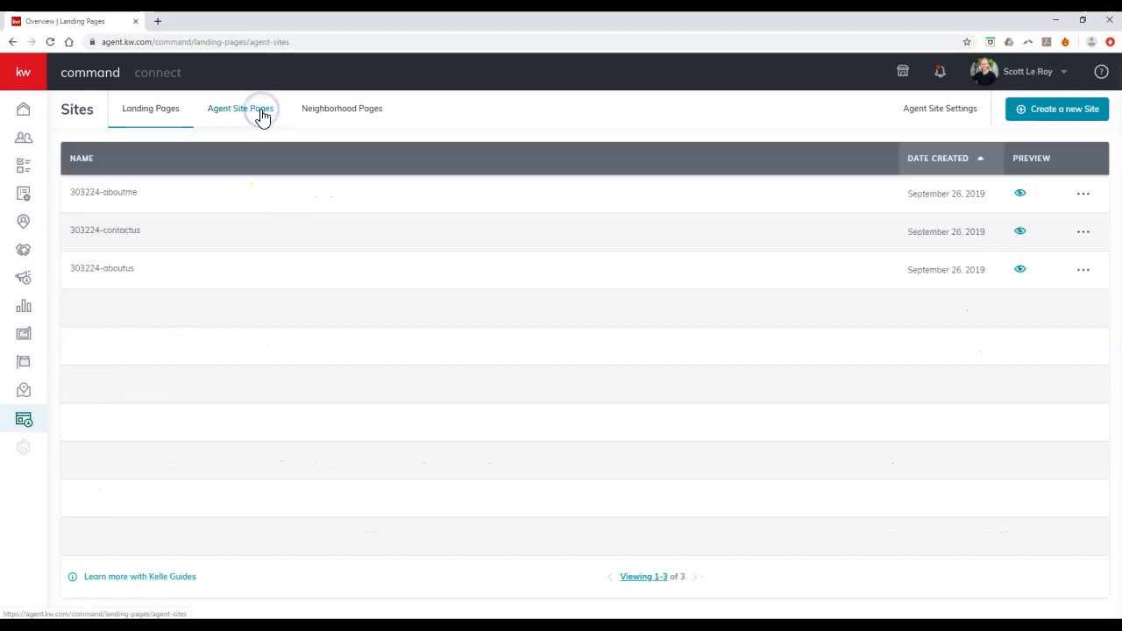
pyautogui.click(240, 108)
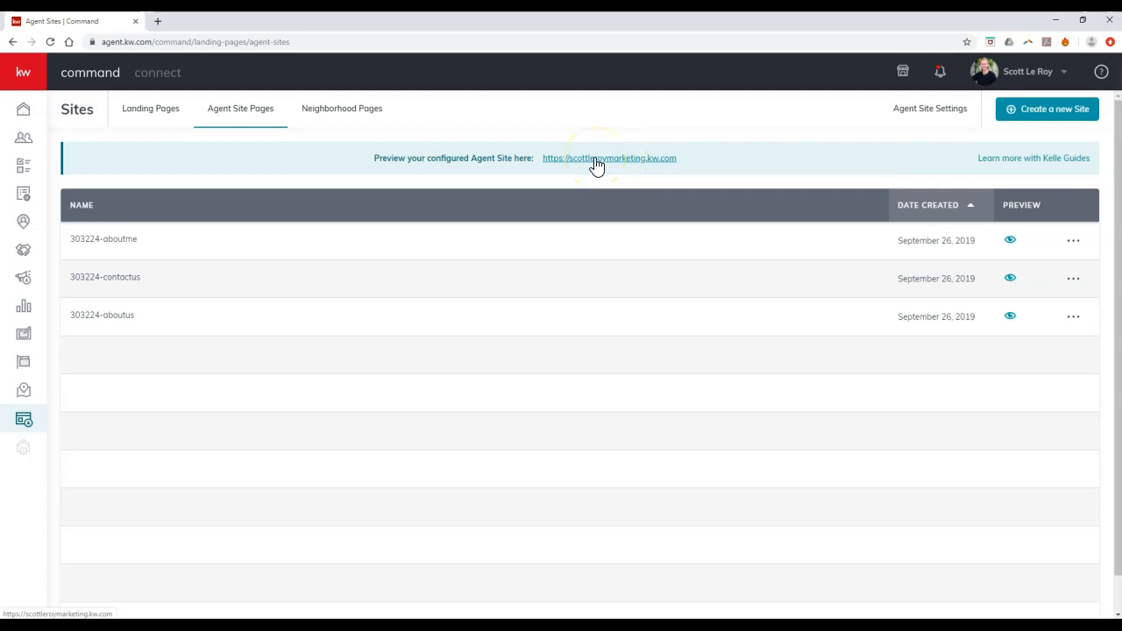
pyautogui.moveTo(592, 166)
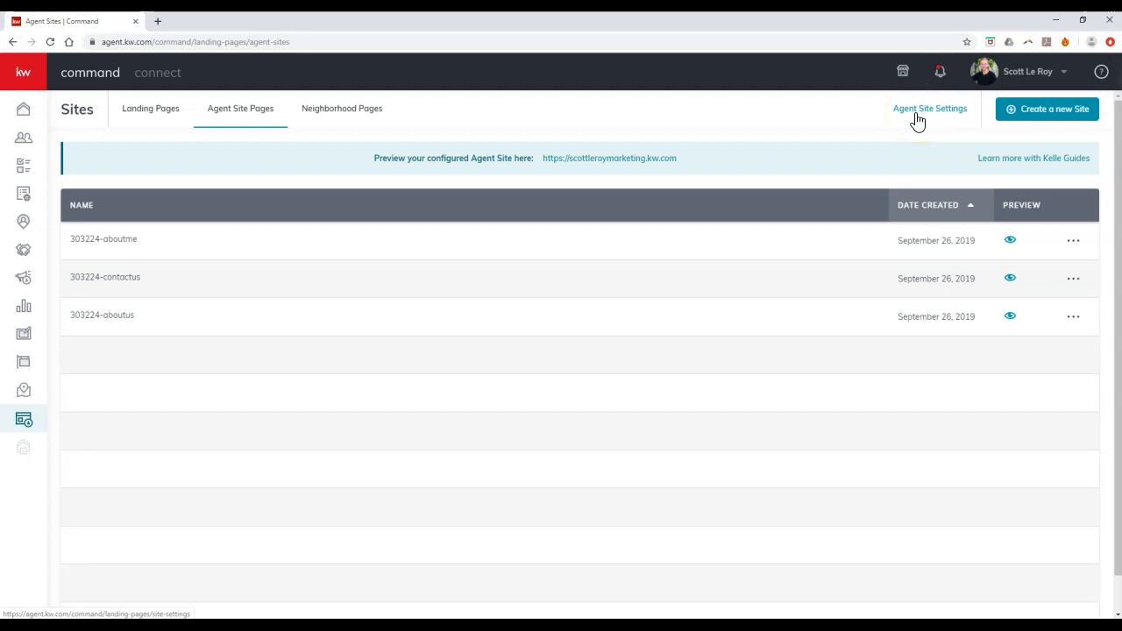
# In Agent Site Settings, shorten the subdomain scottleroymarketing to scottleroy and submit it
pyautogui.click(928, 109)
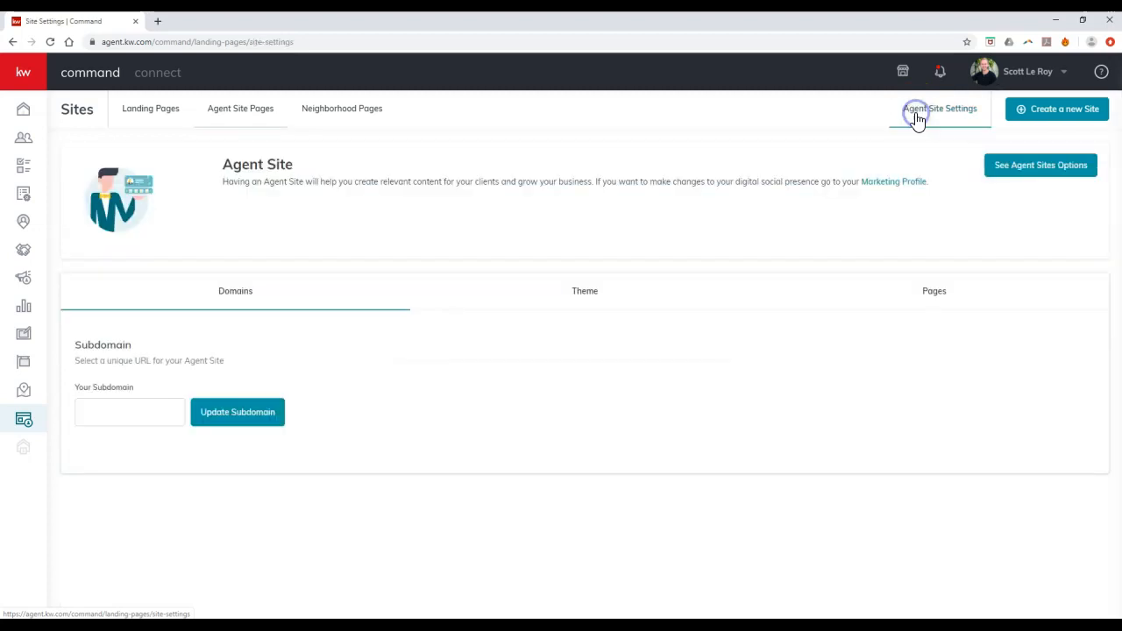
pyautogui.write('scottleroymarketing')
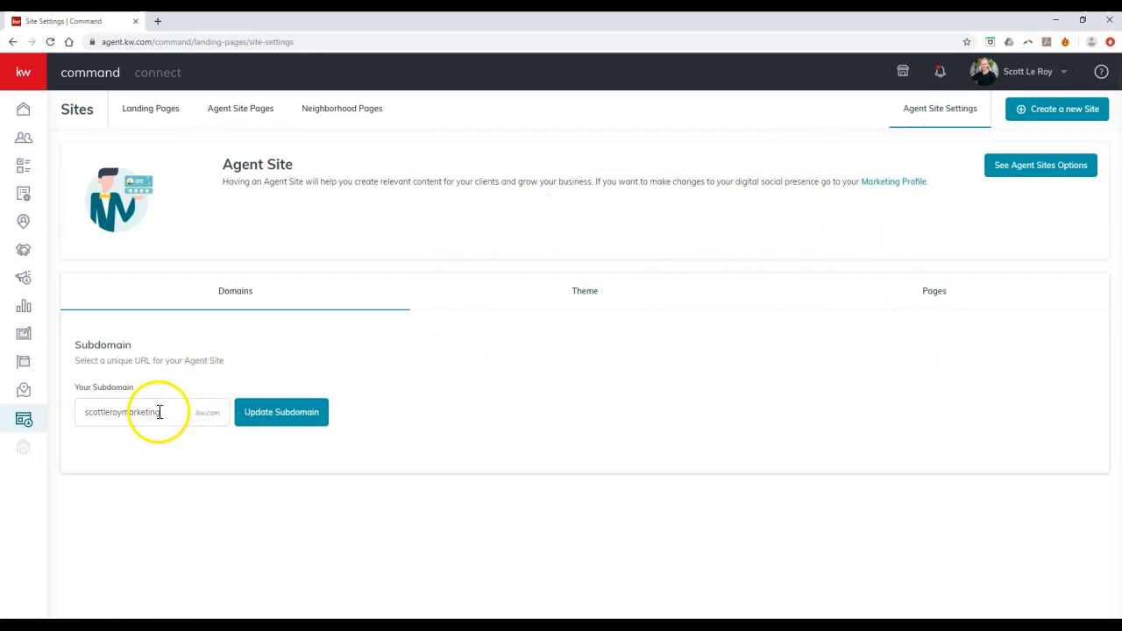
pyautogui.doubleClick(140, 412)
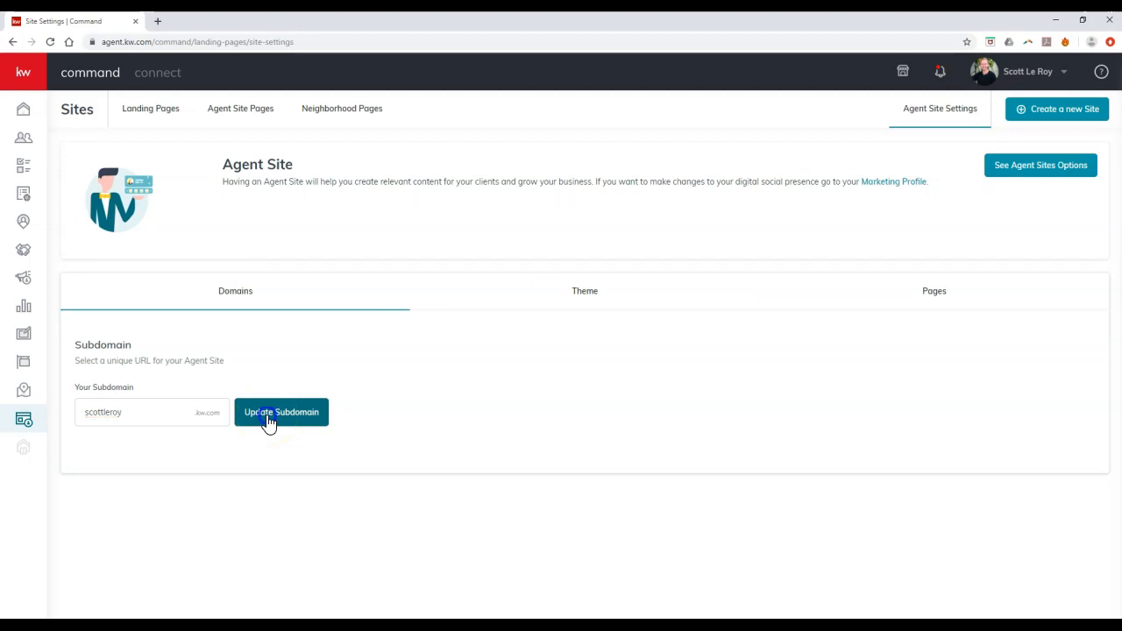
pyautogui.click(280, 412)
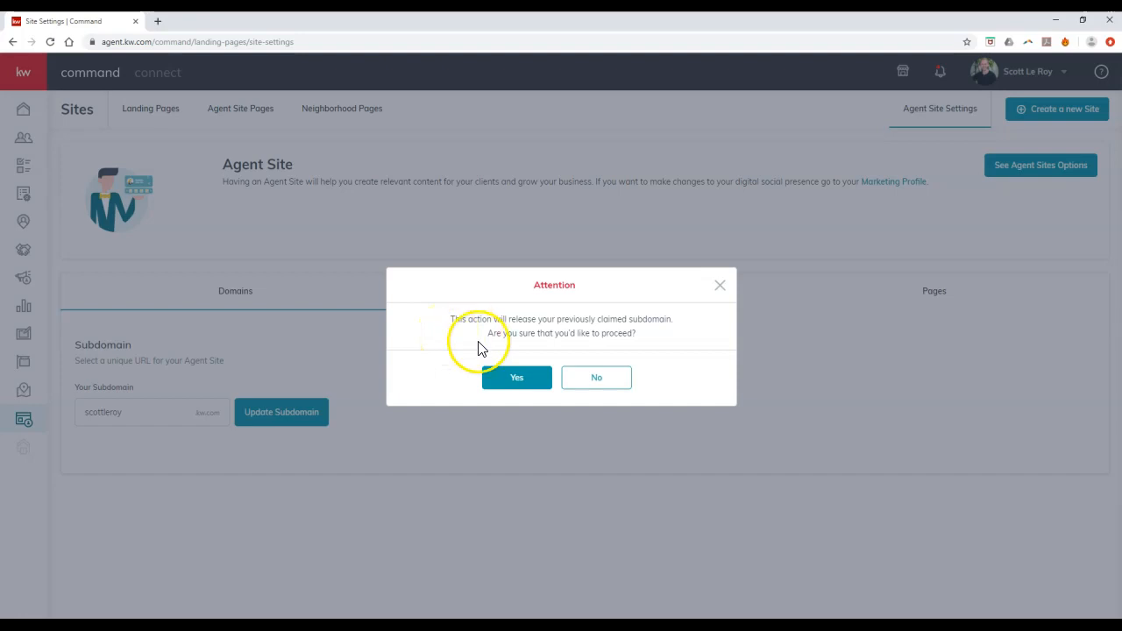
# Confirm releasing the old subdomain, reclaim scottleroymarketing, then view the colour theme choices
pyautogui.click(515, 377)
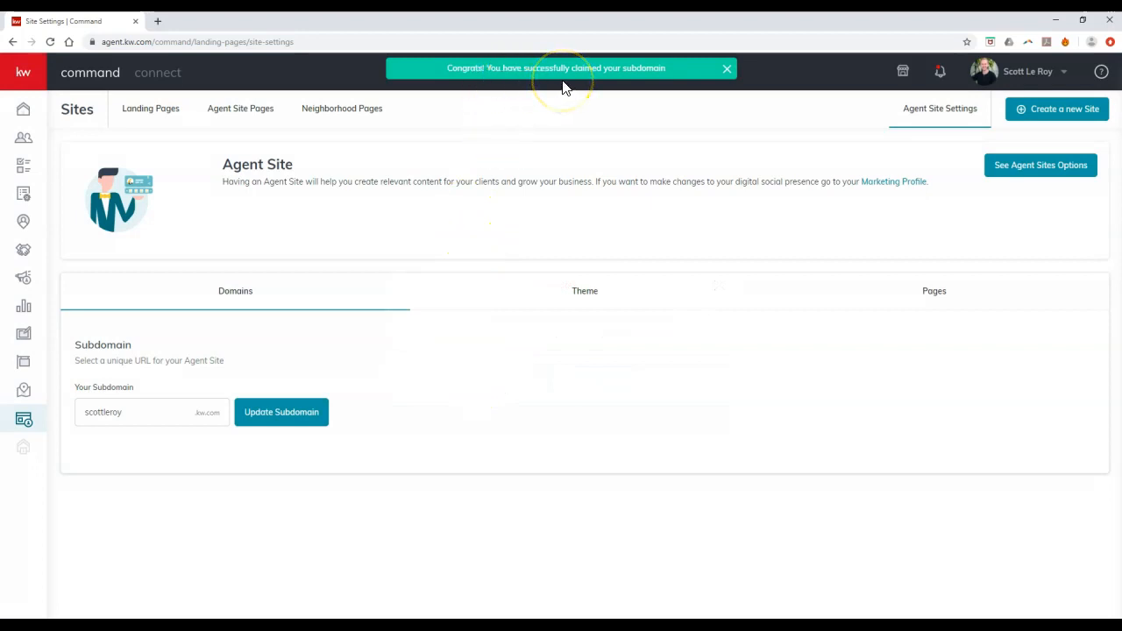
pyautogui.click(161, 412)
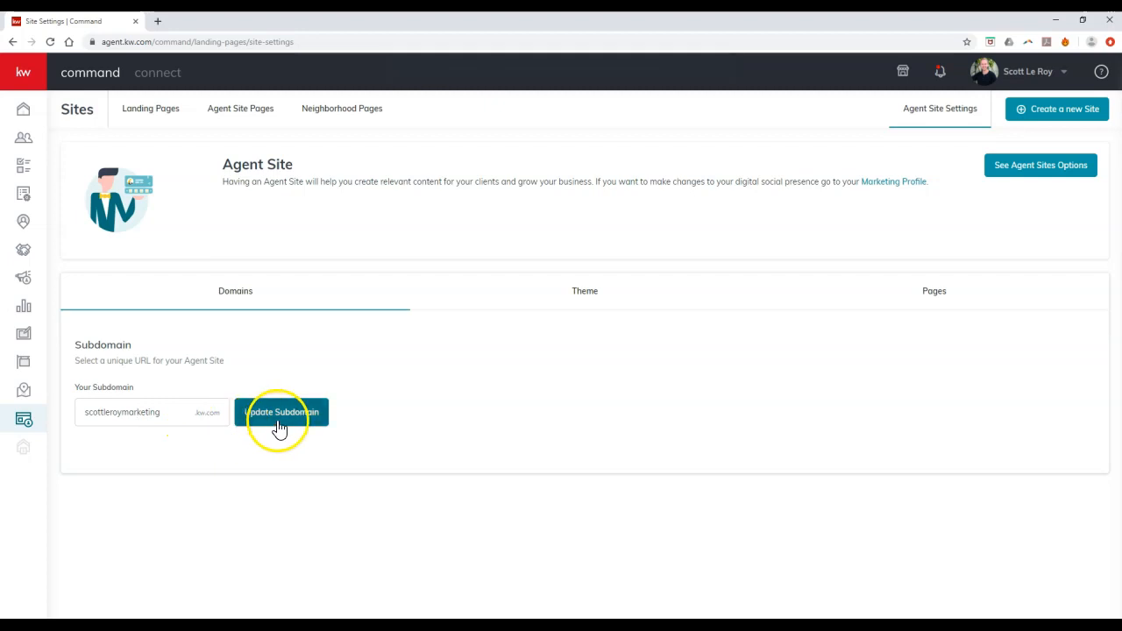
pyautogui.click(281, 412)
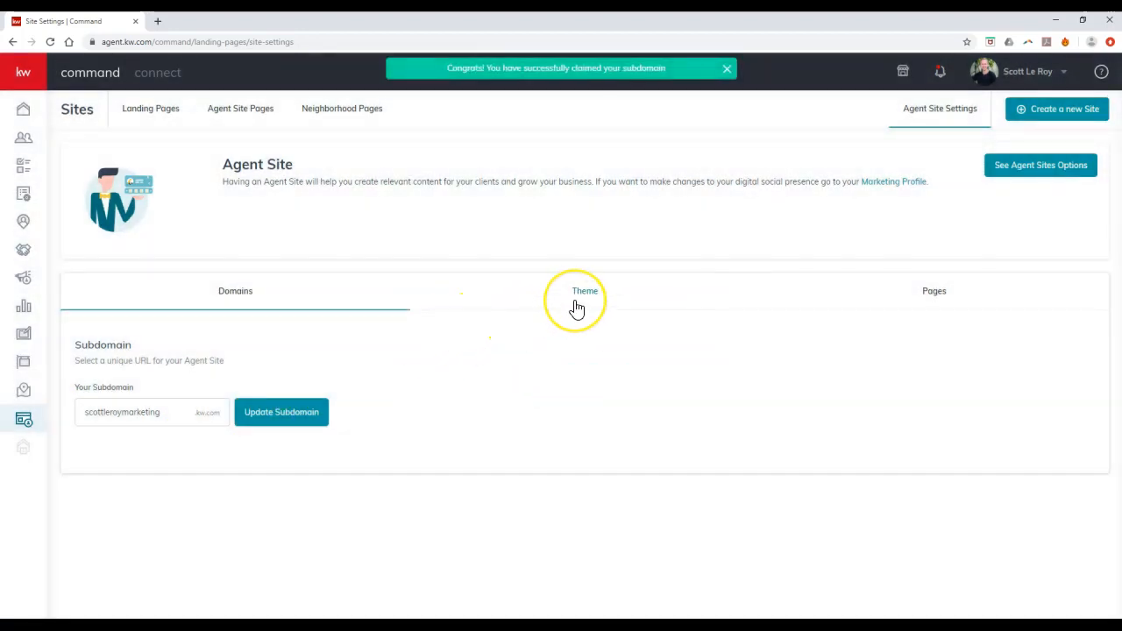
pyautogui.click(583, 290)
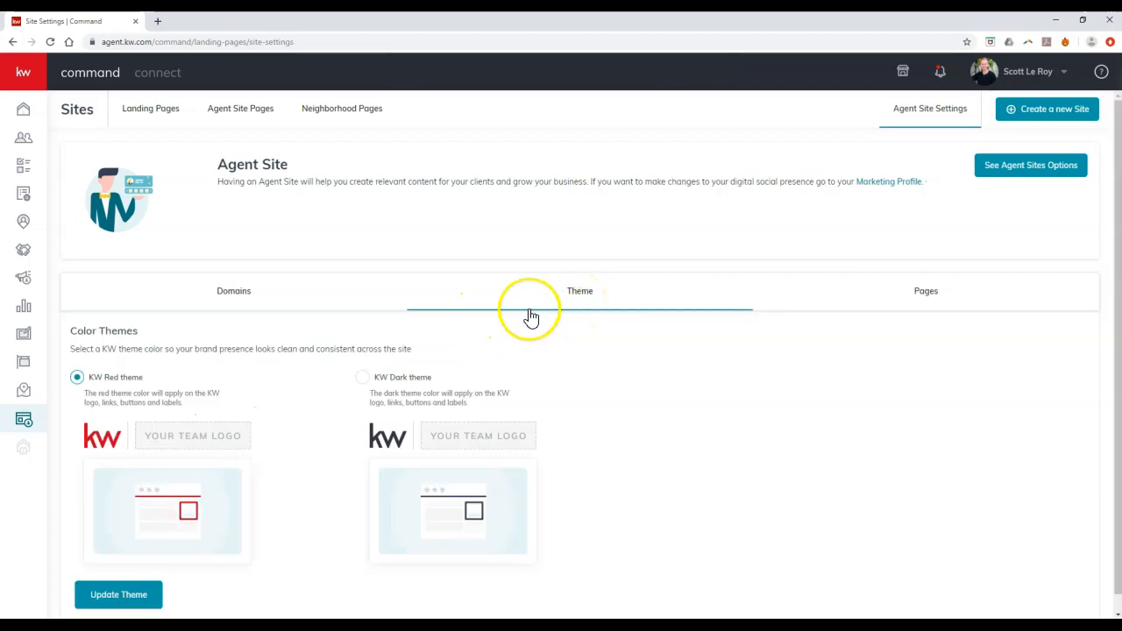
pyautogui.moveTo(407, 393)
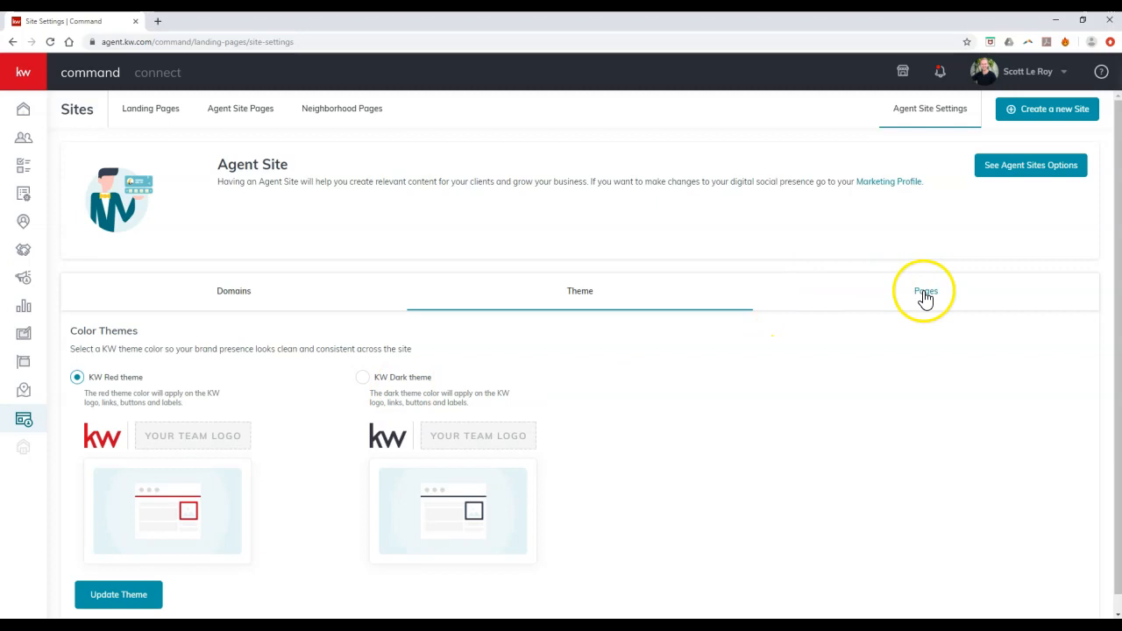
# Review the Pages settings (About Scott, Value Proposition, Contact Us), dismissing the Choose Page Type dialog
pyautogui.click(925, 291)
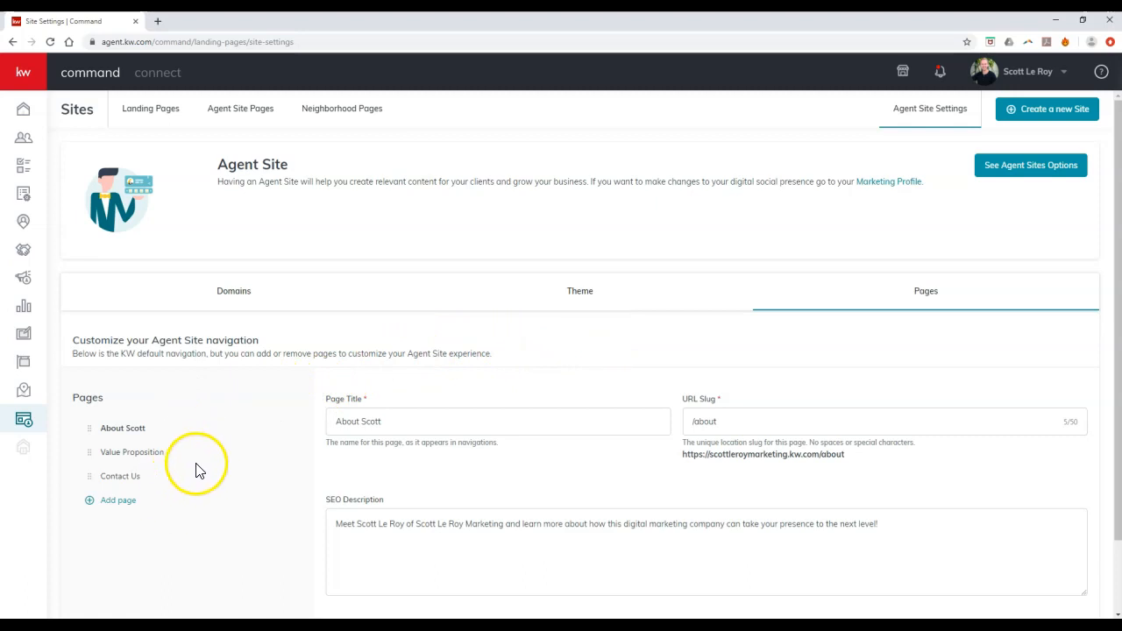
pyautogui.scroll(-3)
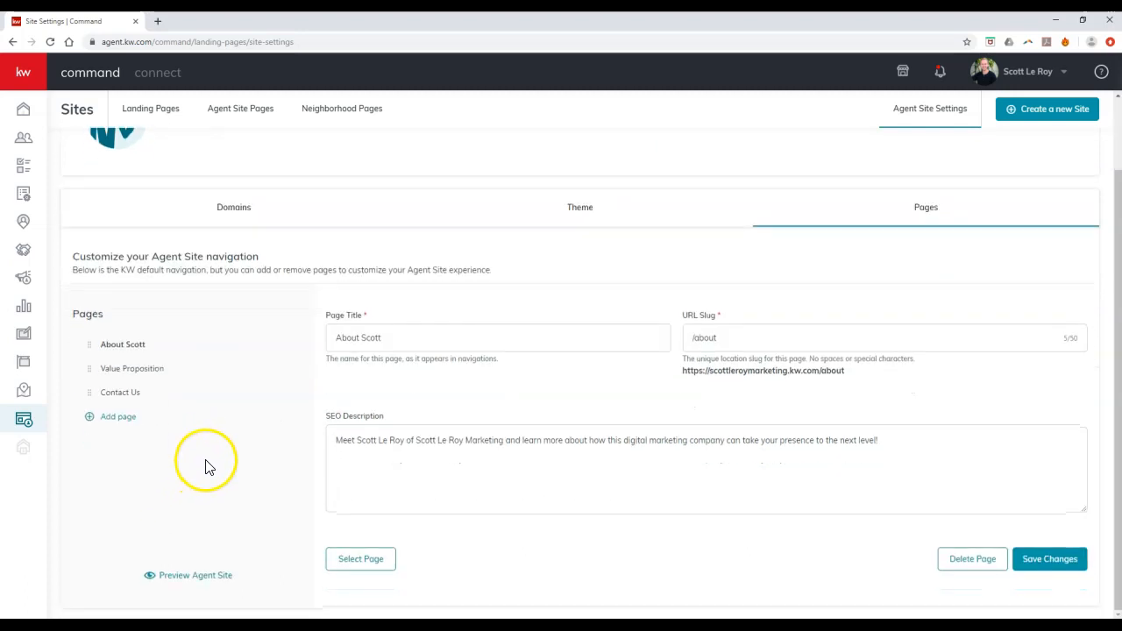
pyautogui.moveTo(119, 417)
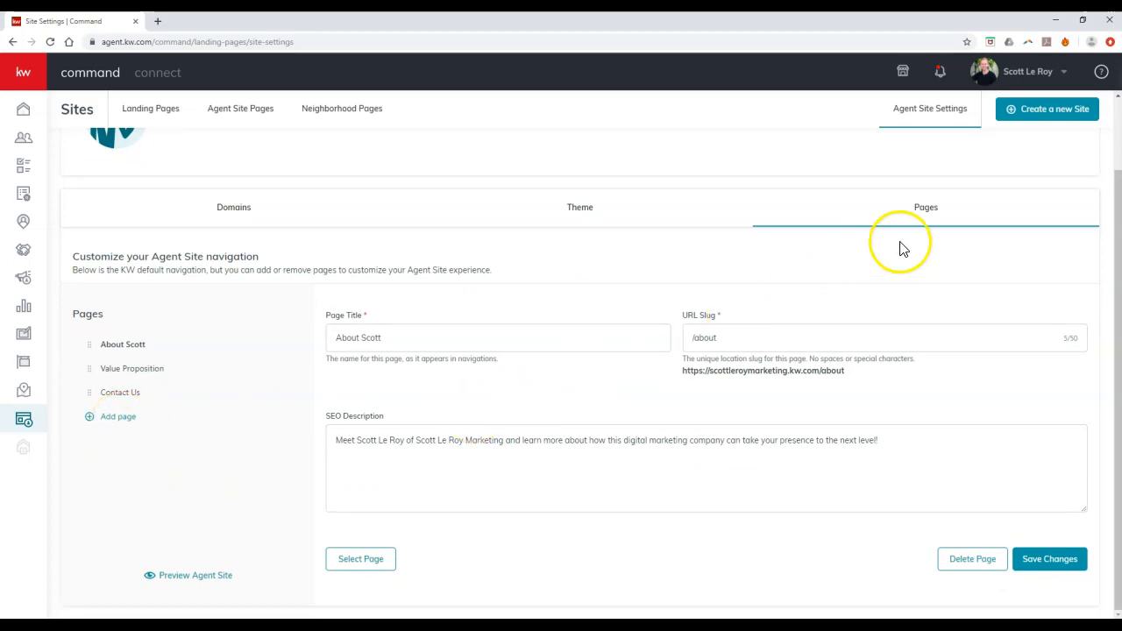
pyautogui.moveTo(1042, 121)
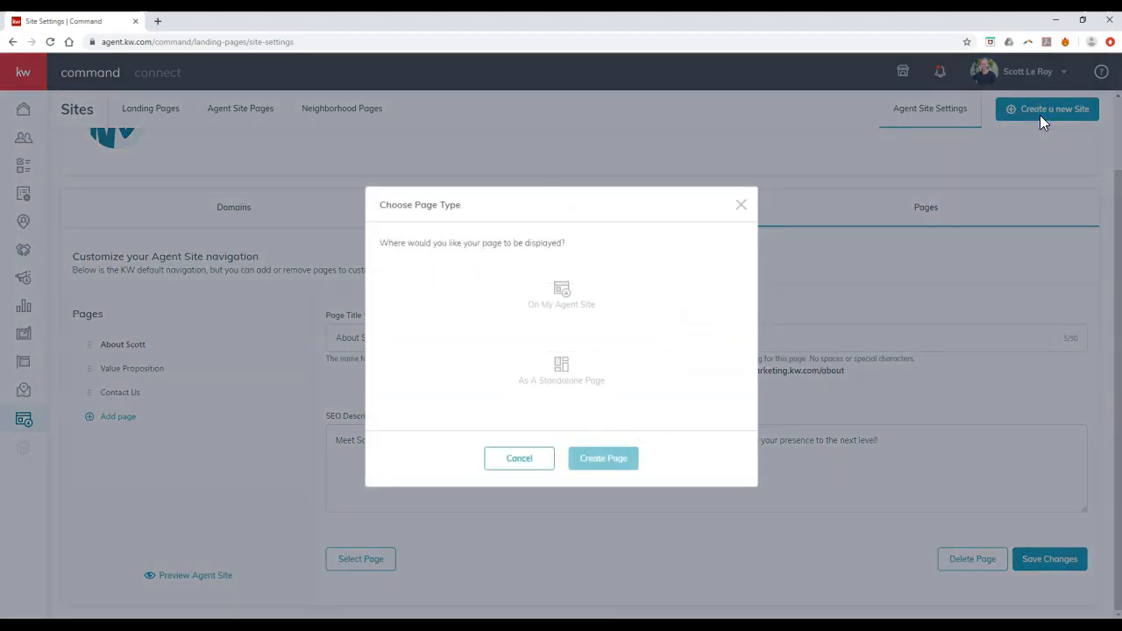
pyautogui.click(560, 295)
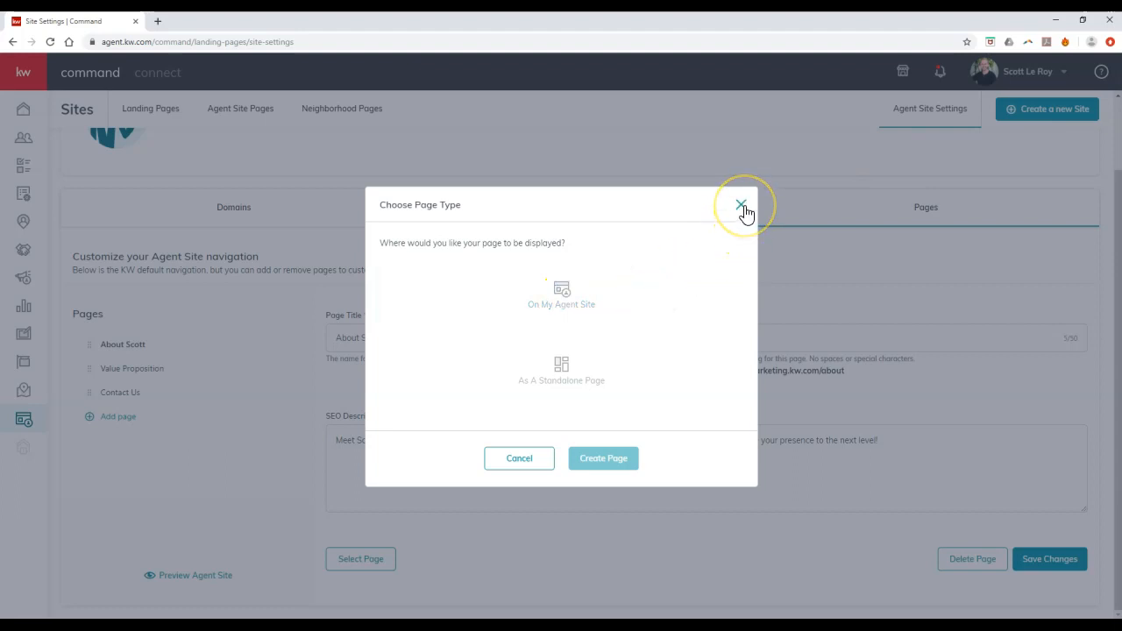
pyautogui.click(742, 204)
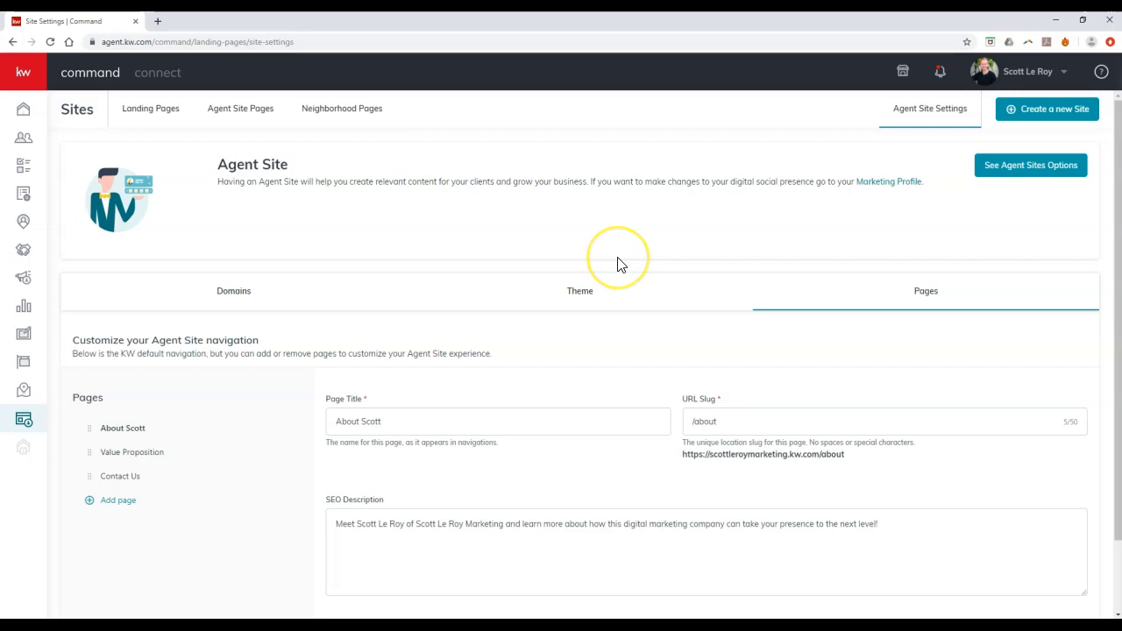
pyautogui.moveTo(627, 249)
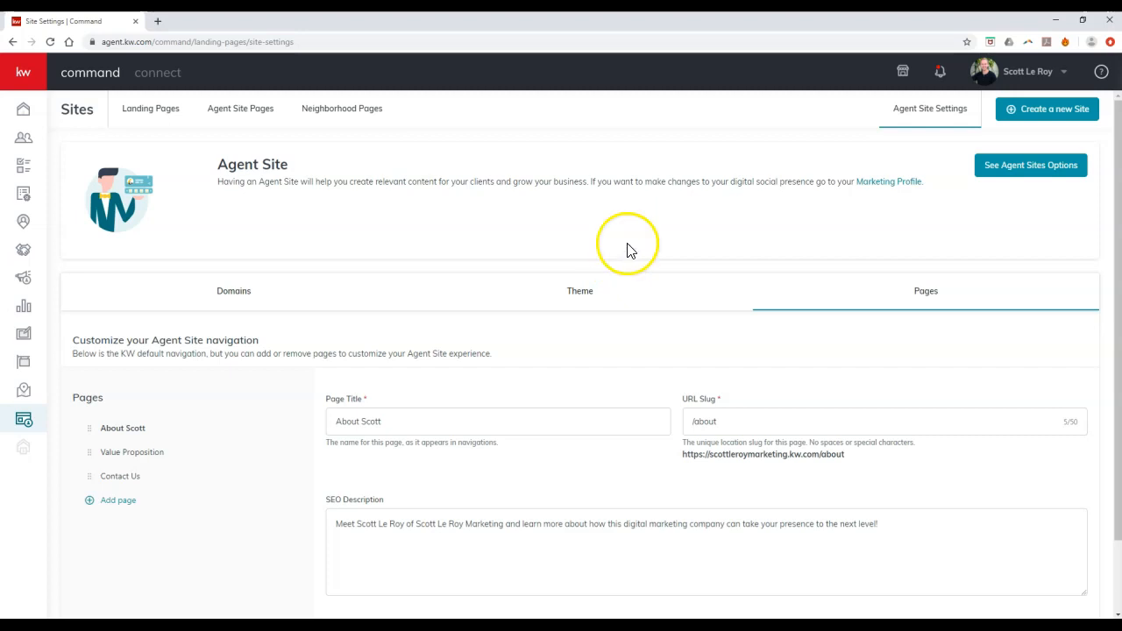